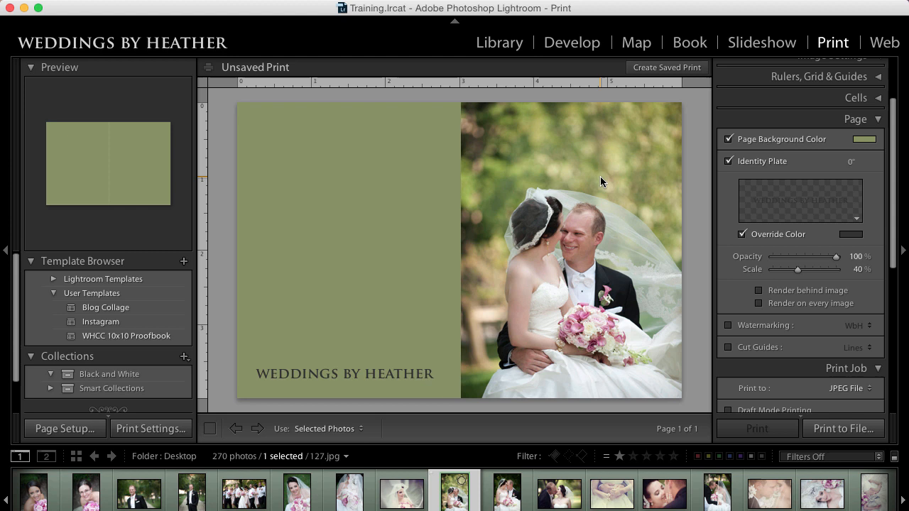
pyautogui.moveTo(608, 222)
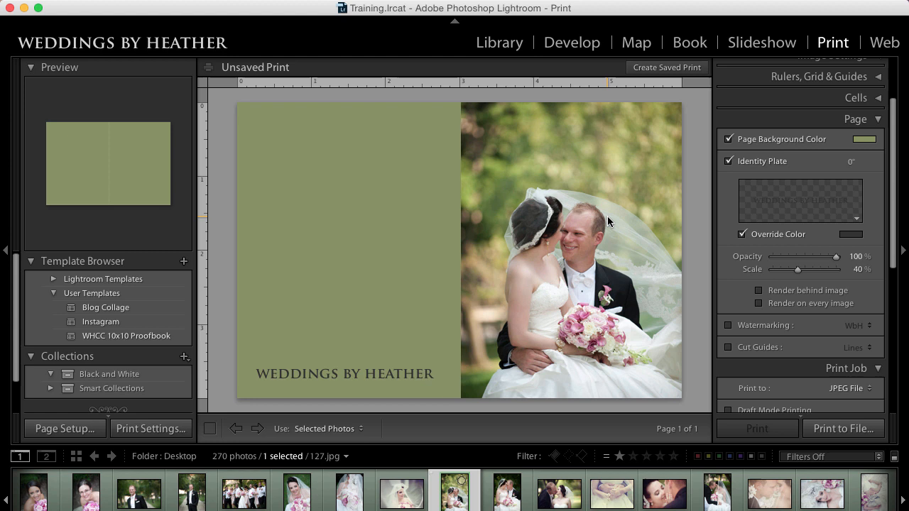
pyautogui.moveTo(601, 219)
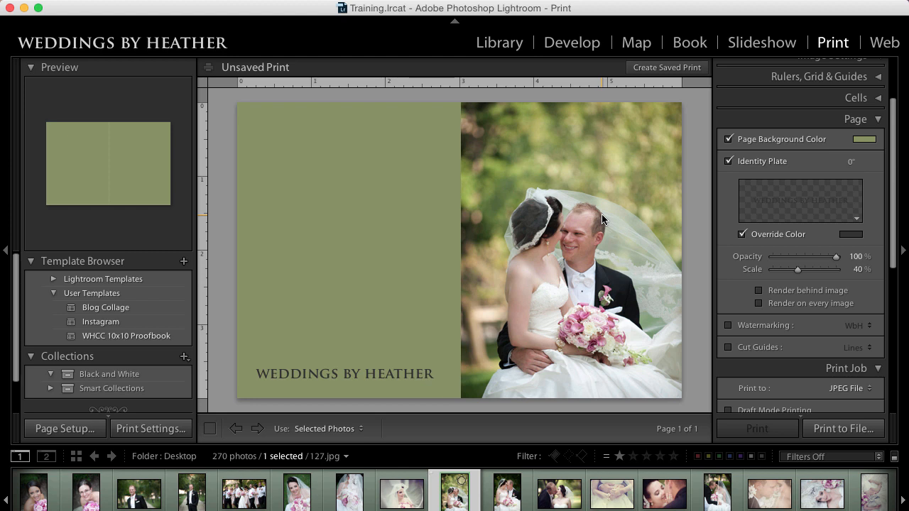
pyautogui.moveTo(639, 224)
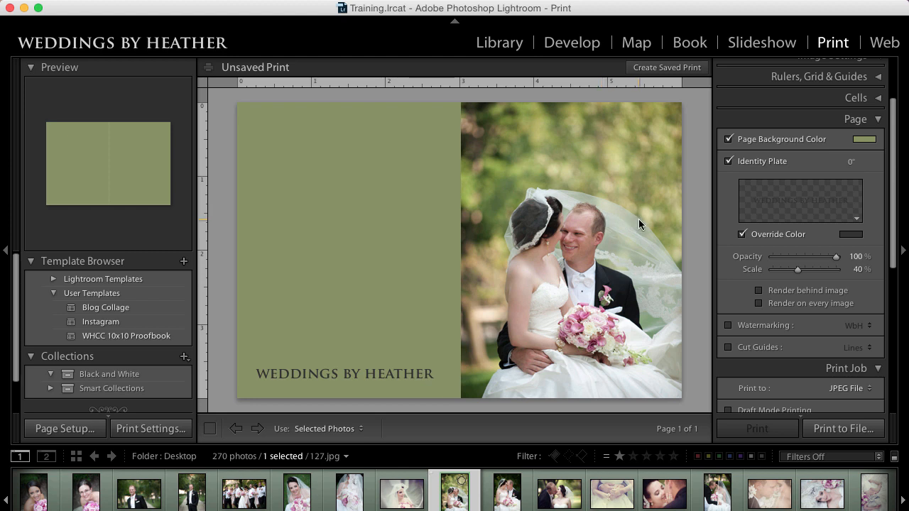
pyautogui.moveTo(830, 221)
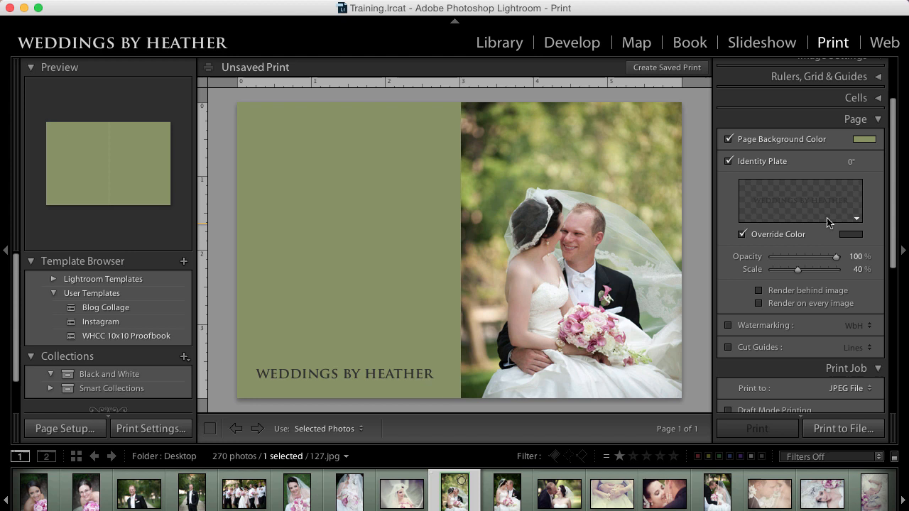
pyautogui.moveTo(851, 222)
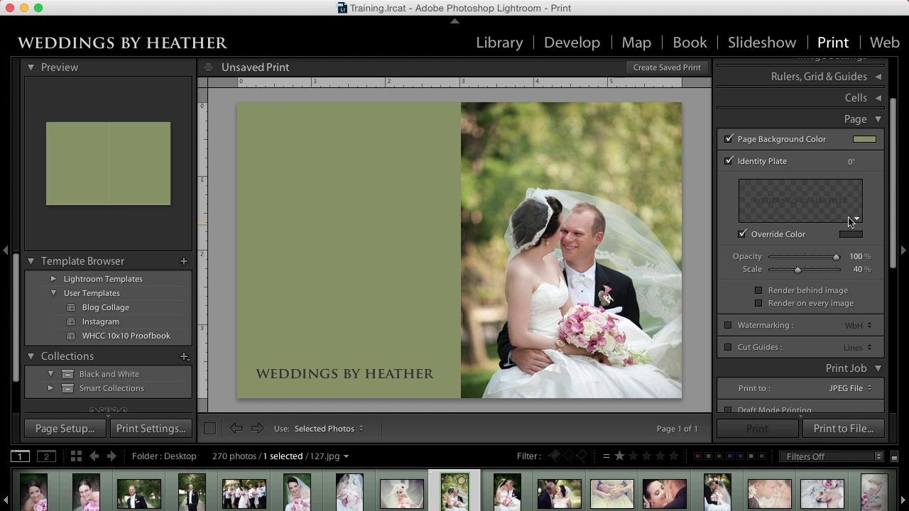
# Break the plate text into two lines, WEDDINGS / BY HEATHER, and shrink the plate left of the photo.
pyautogui.click(855, 218)
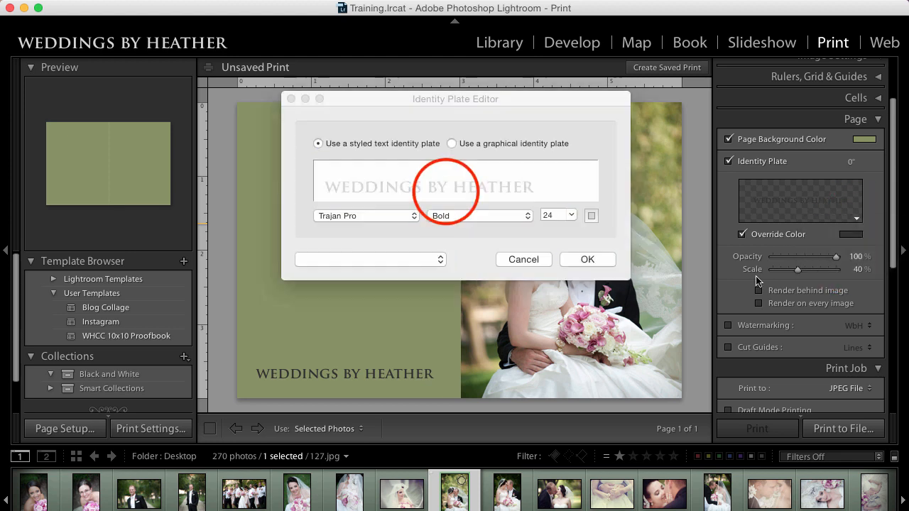
pyautogui.click(432, 186)
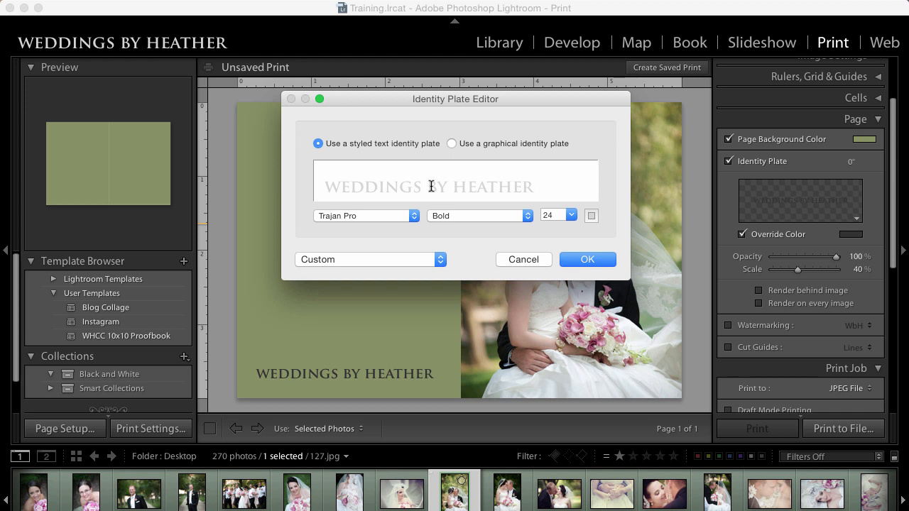
pyautogui.moveTo(480, 187)
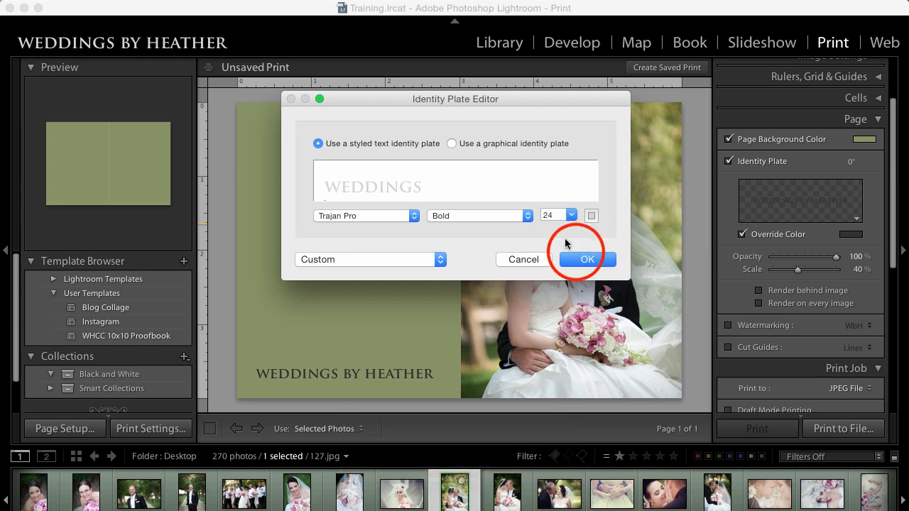
pyautogui.click(586, 258)
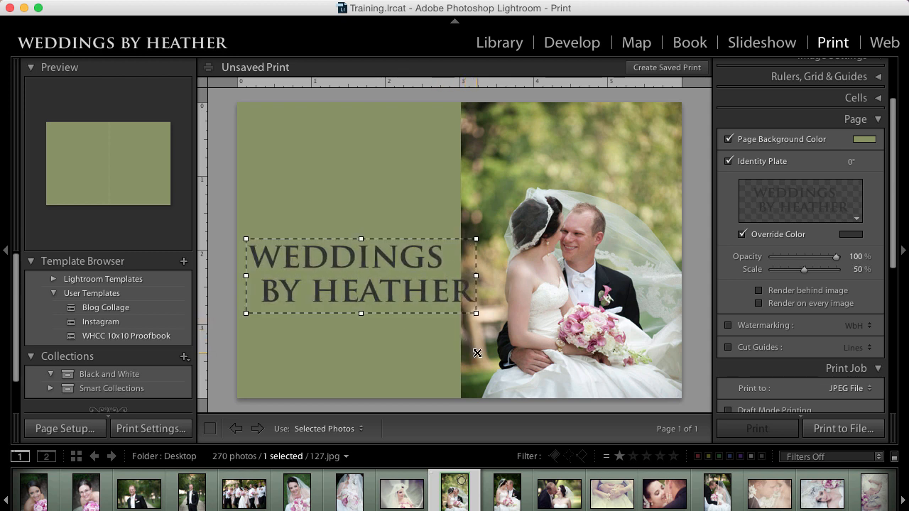
pyautogui.moveTo(804, 268); pyautogui.dragTo(788, 268)
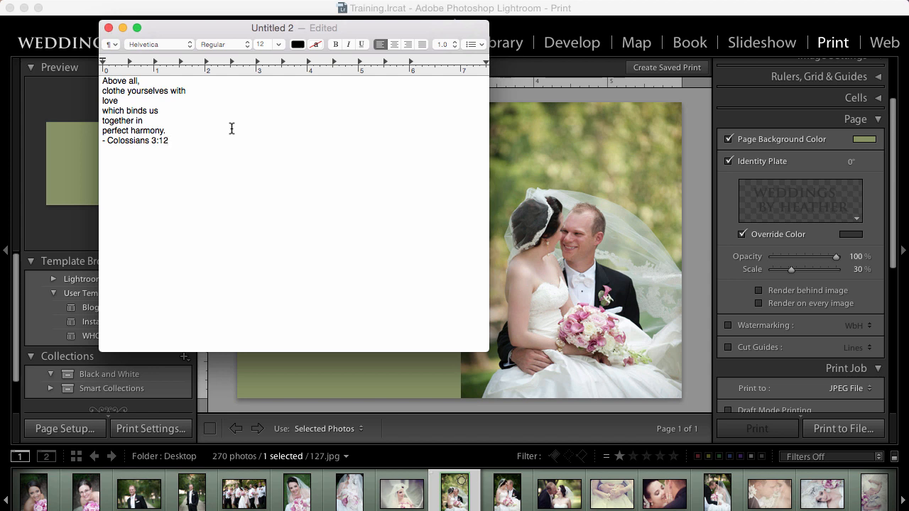
# Select and copy the whole line-broken Colossians 3:12 quote from the TextEdit document.
pyautogui.click(168, 141)
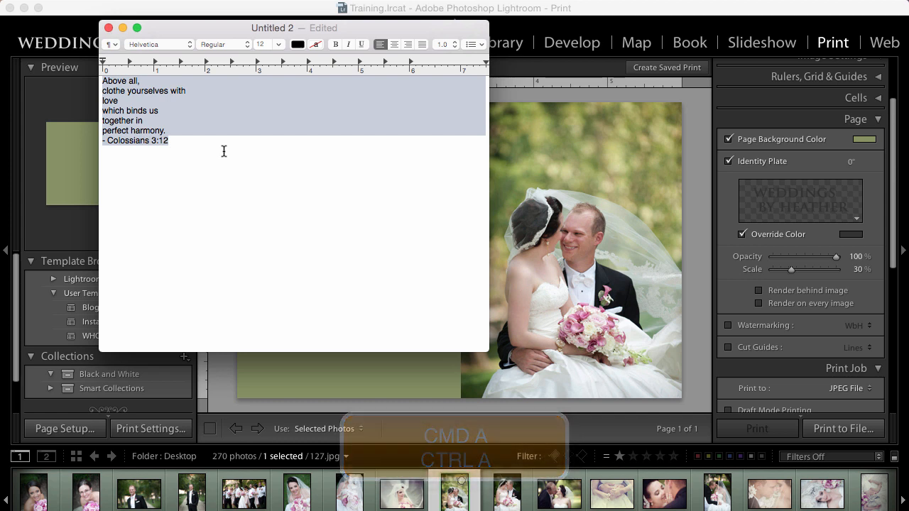
pyautogui.press('cmd+c')
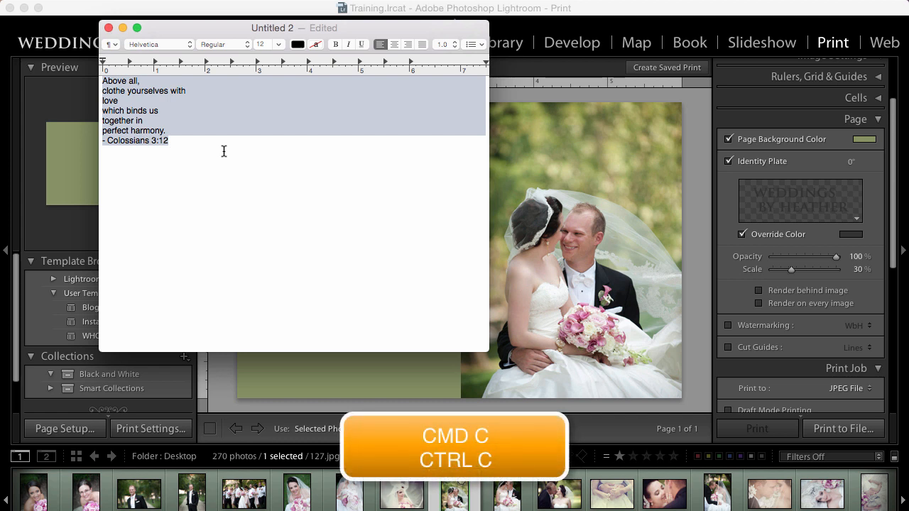
pyautogui.press('cmd+c')
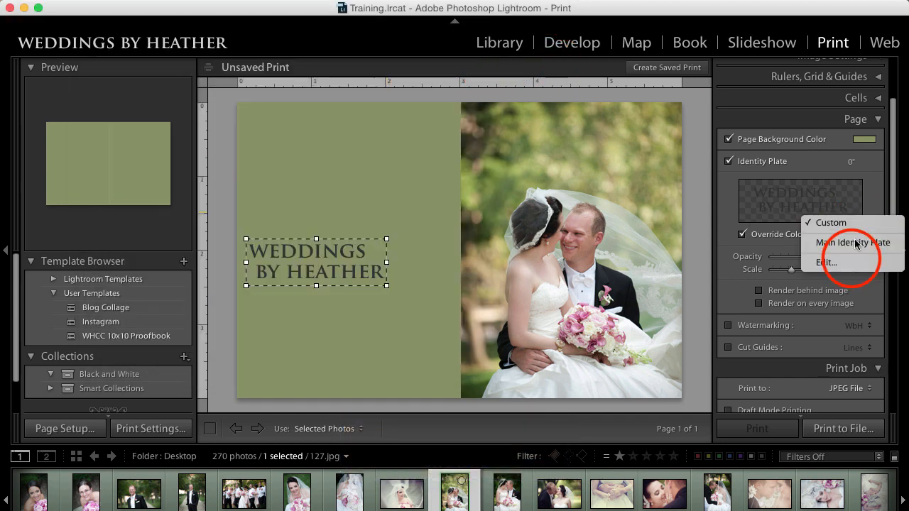
# Replace the identity plate text with the pasted Colossians 3:12 quote and return to TextEdit.
pyautogui.click(826, 261)
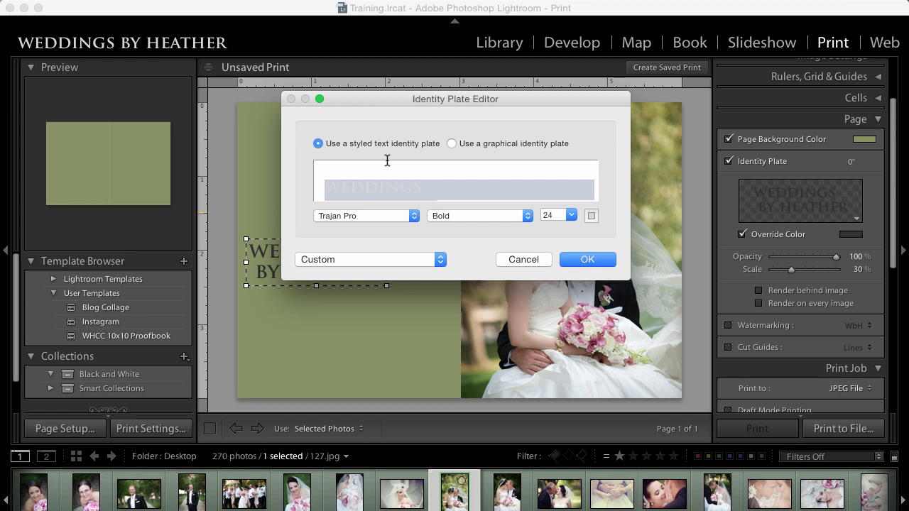
pyautogui.press('delete')
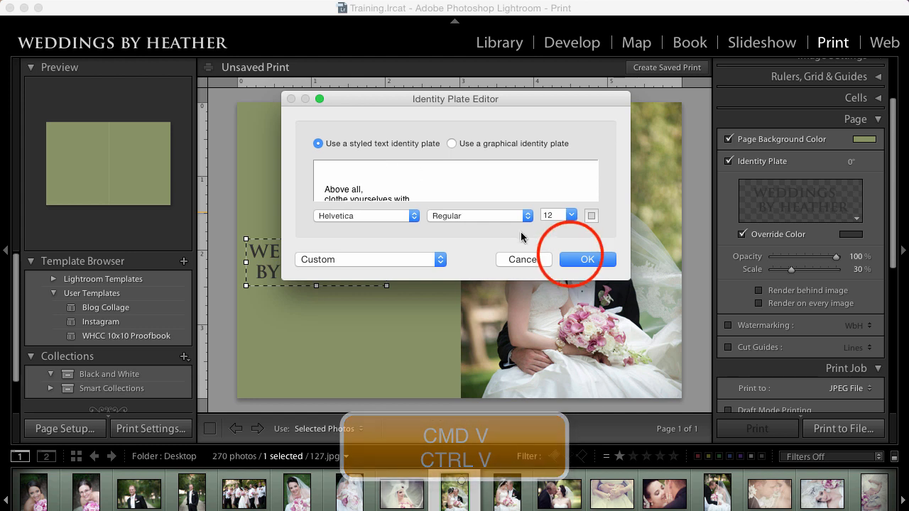
pyautogui.click(586, 259)
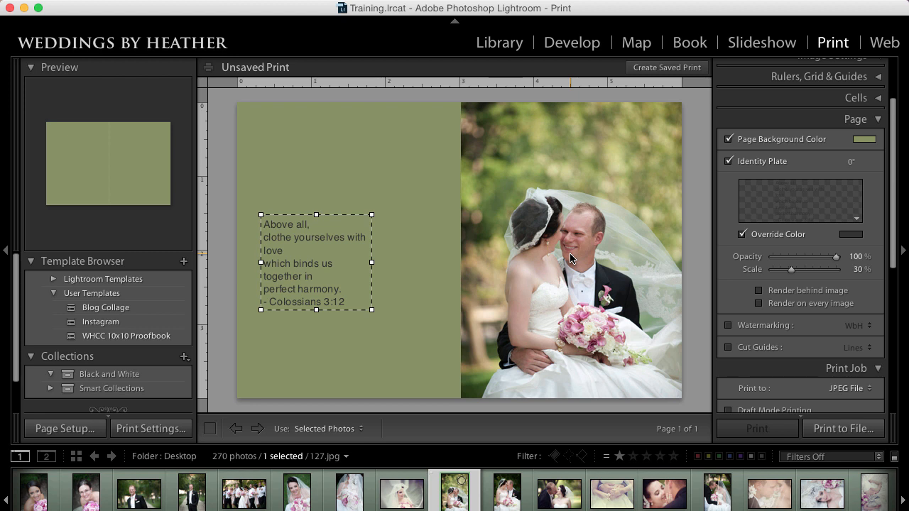
pyautogui.doubleClick(315, 263)
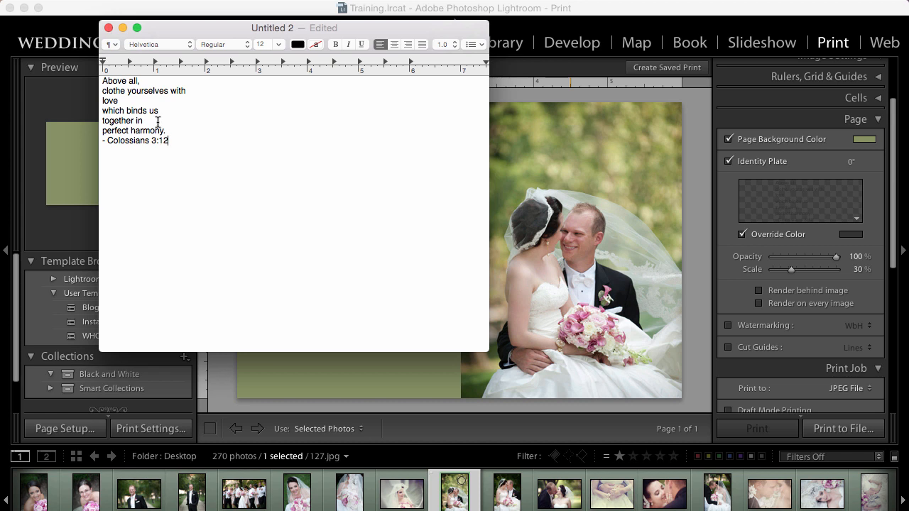
# Enlarge the quote's opening lines and set the word Love in the CAC Champagne script font.
pyautogui.click(189, 90)
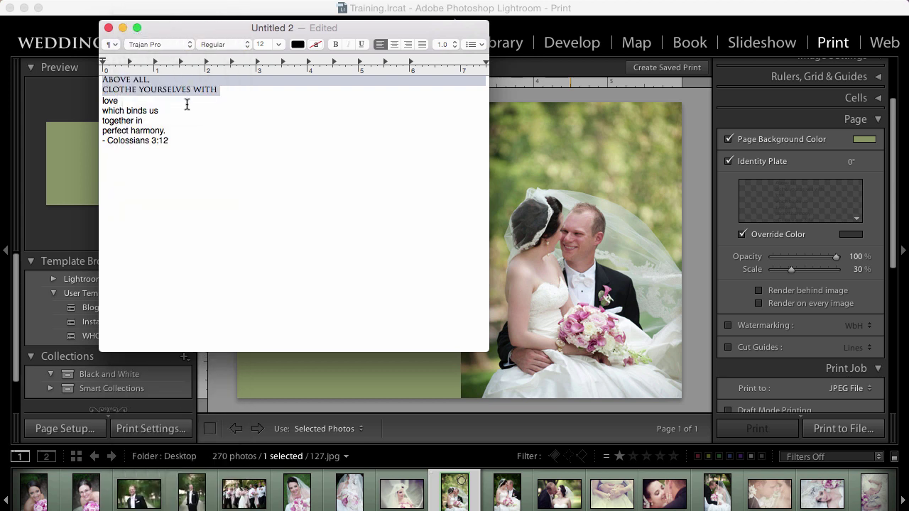
pyautogui.click(277, 44)
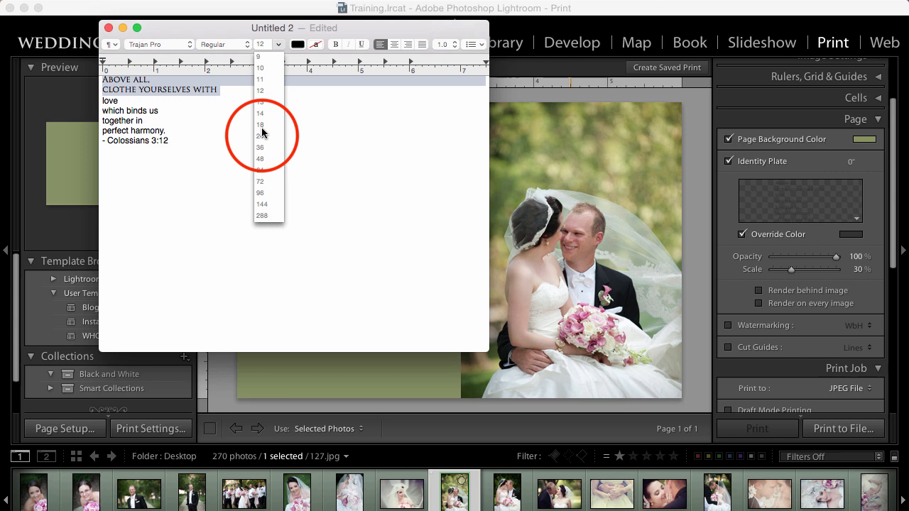
pyautogui.click(260, 137)
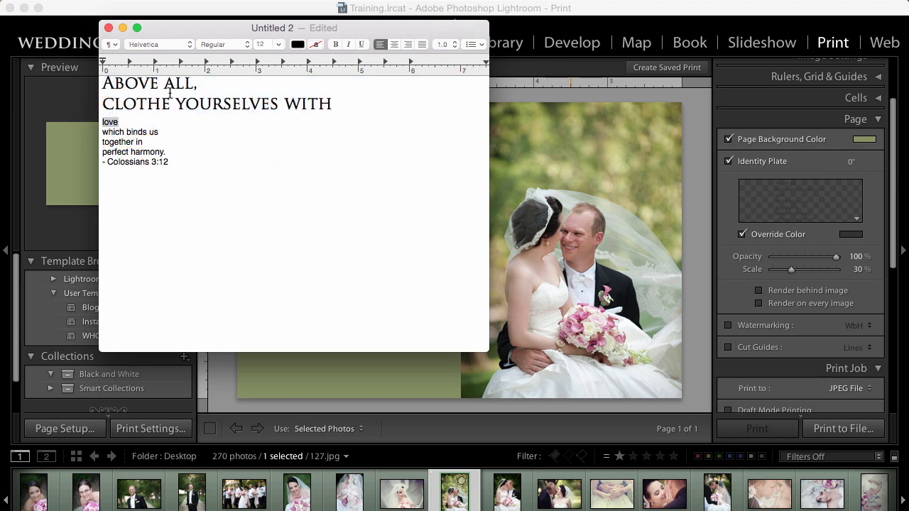
pyautogui.click(159, 44)
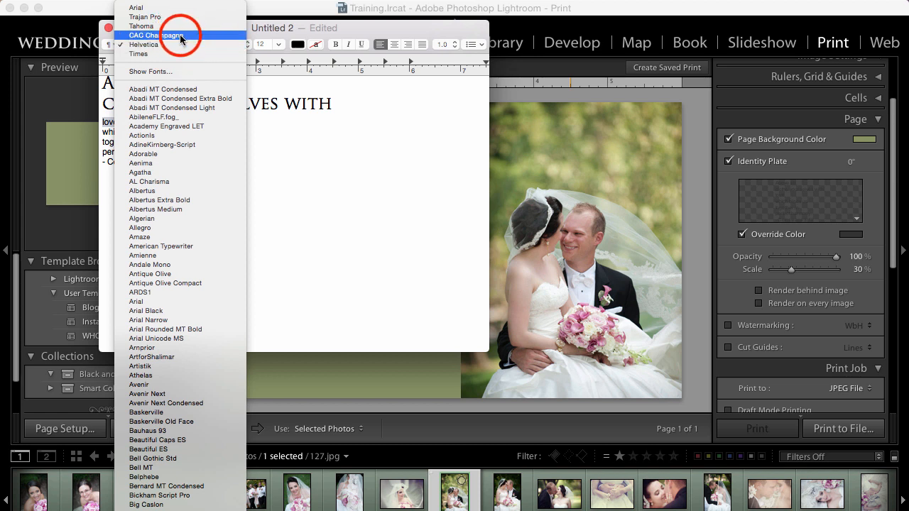
pyautogui.click(157, 36)
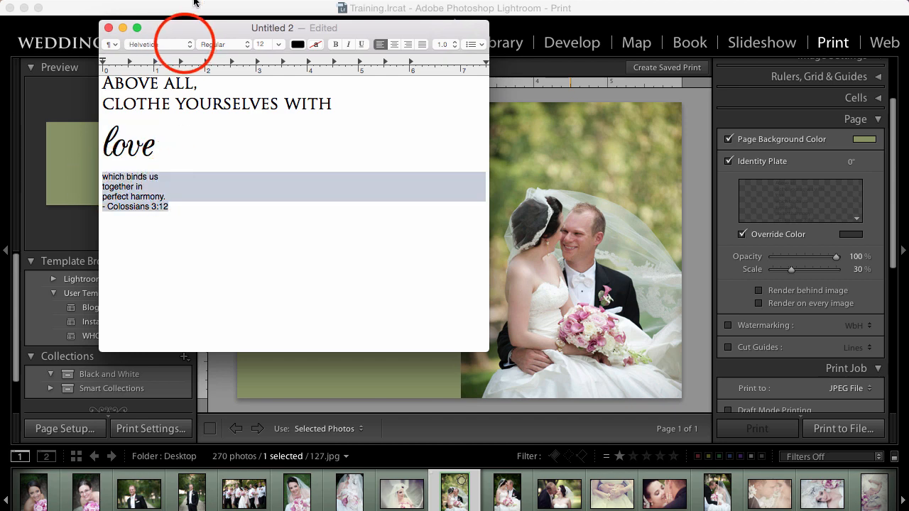
# Set the remaining quote lines in Trajan Pro at a larger size.
pyautogui.click(158, 44)
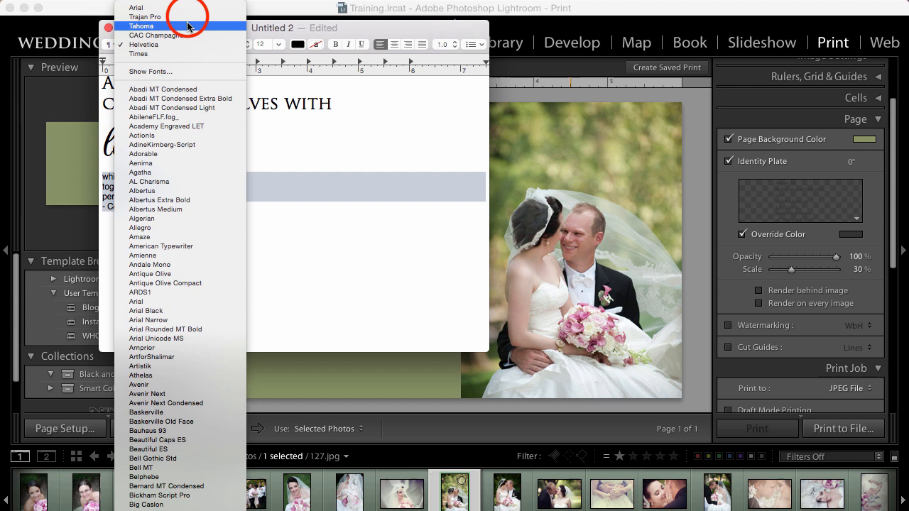
pyautogui.click(145, 17)
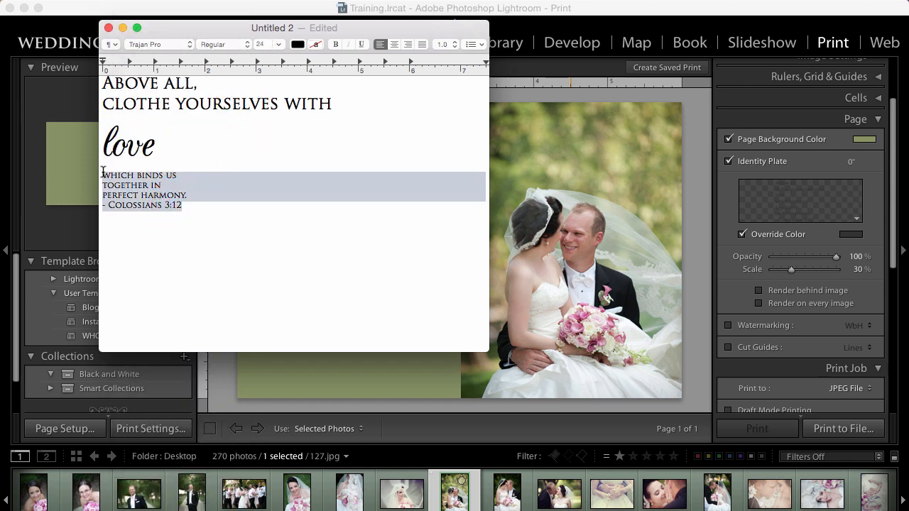
pyautogui.click(268, 44)
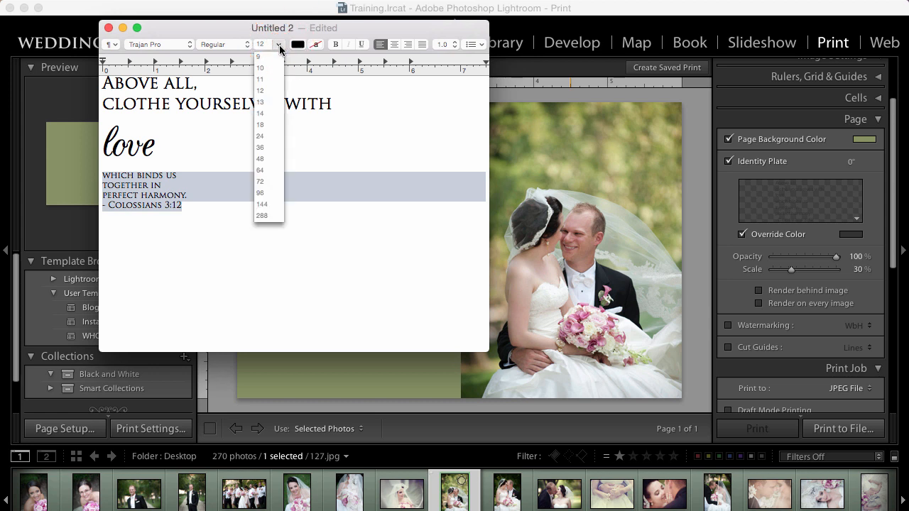
pyautogui.click(260, 181)
pyautogui.write('L')
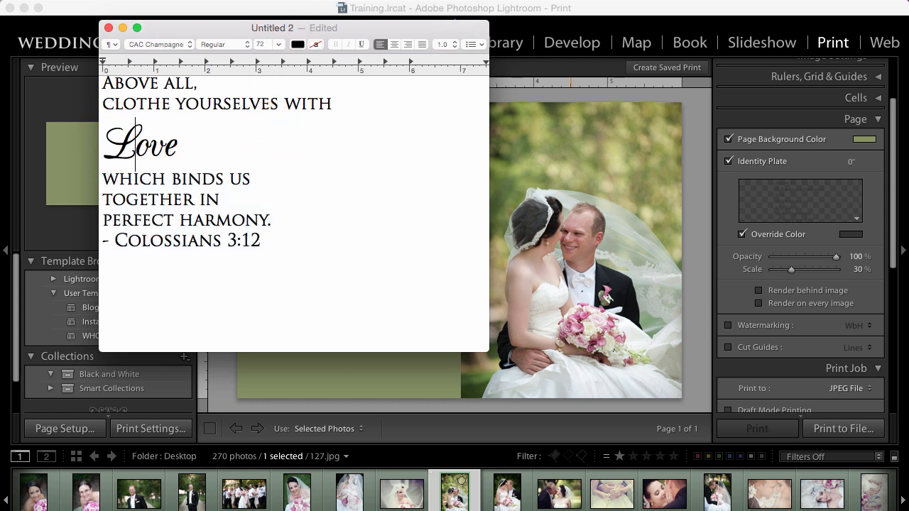
pyautogui.moveTo(272, 236)
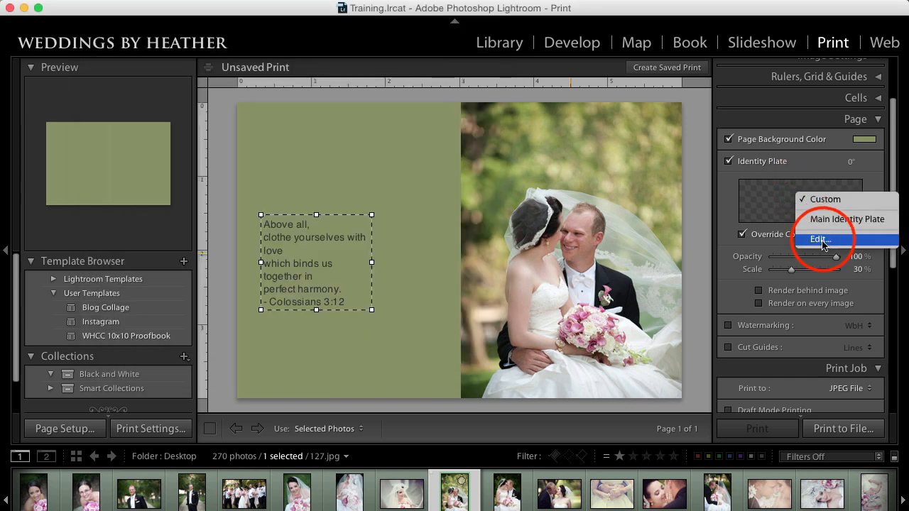
# Check the plain quote in the Identity Plate Editor, then return to the styled TextEdit document.
pyautogui.click(821, 239)
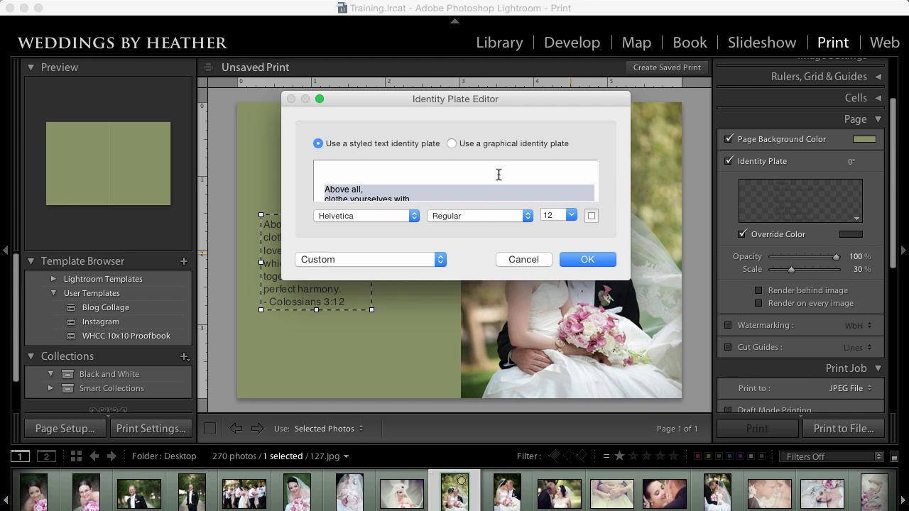
pyautogui.click(586, 259)
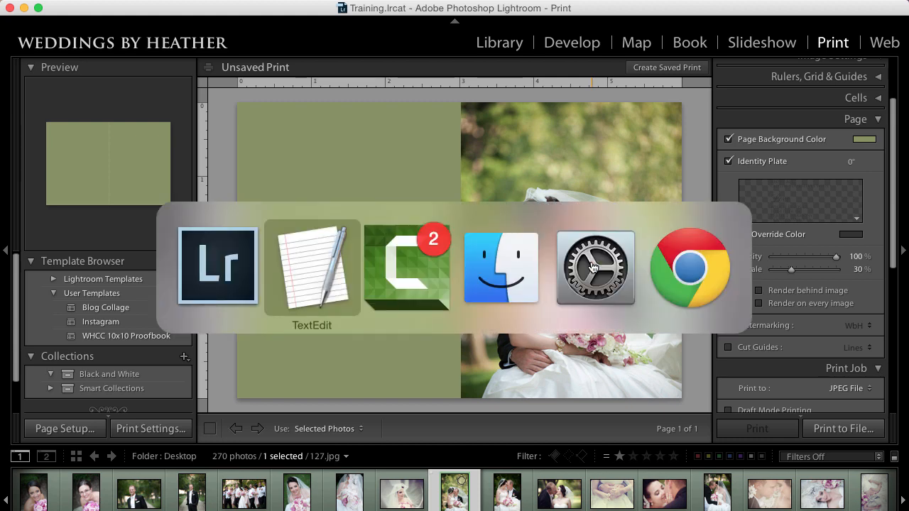
pyautogui.click(312, 267)
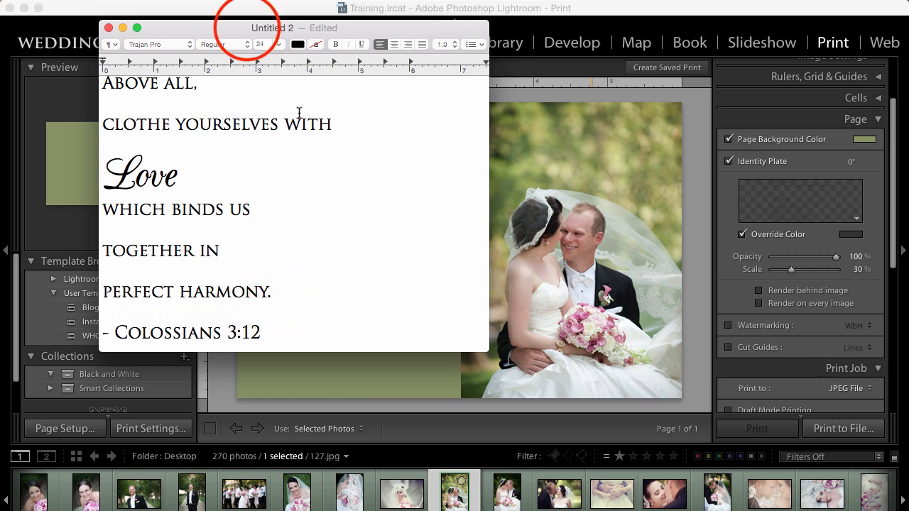
# Move the quote window aside and enlarge both the capital lines and the script word Love.
pyautogui.moveTo(284, 28); pyautogui.dragTo(625, 40)
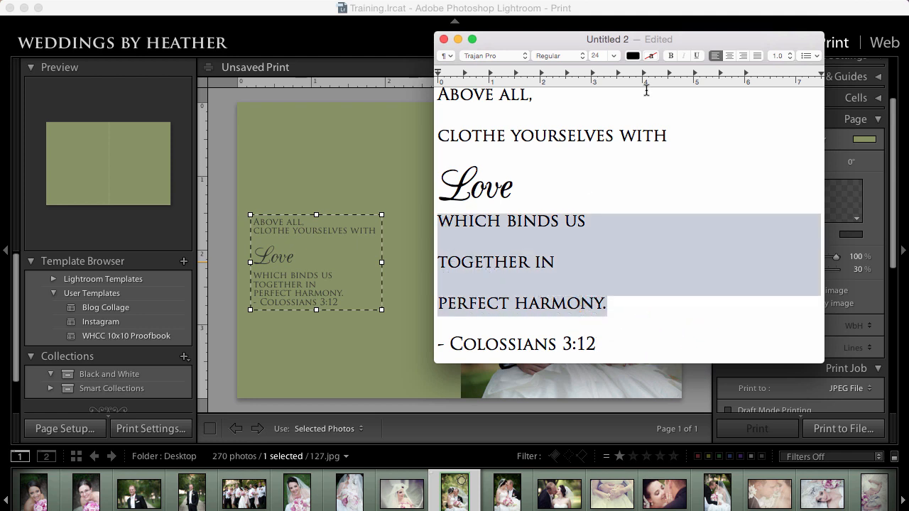
pyautogui.click(613, 55)
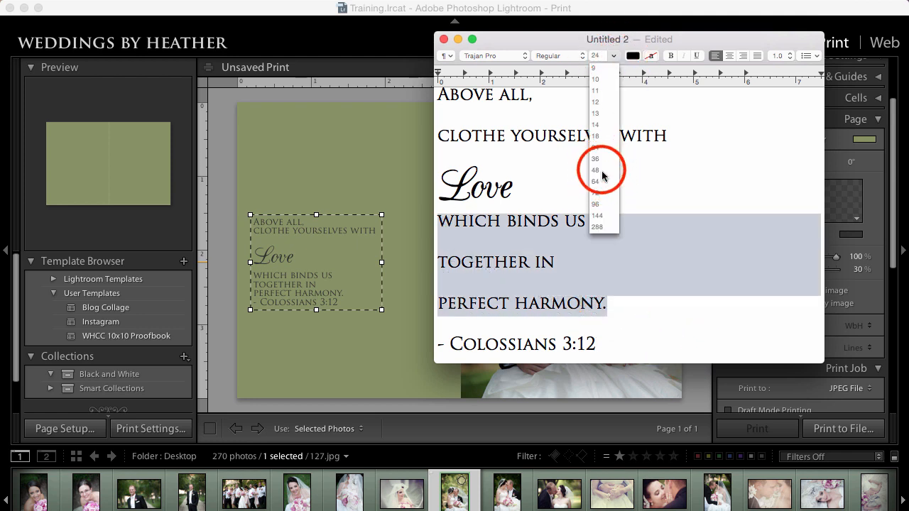
pyautogui.click(595, 170)
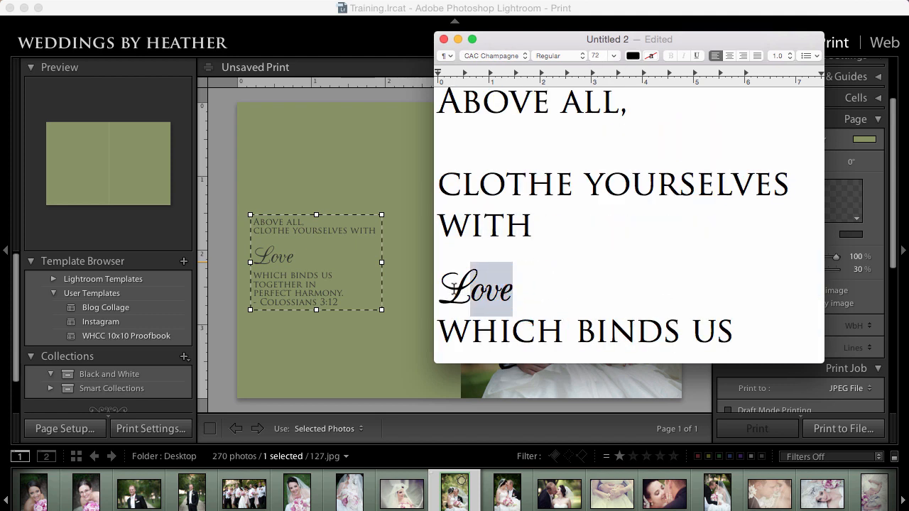
pyautogui.click(613, 55)
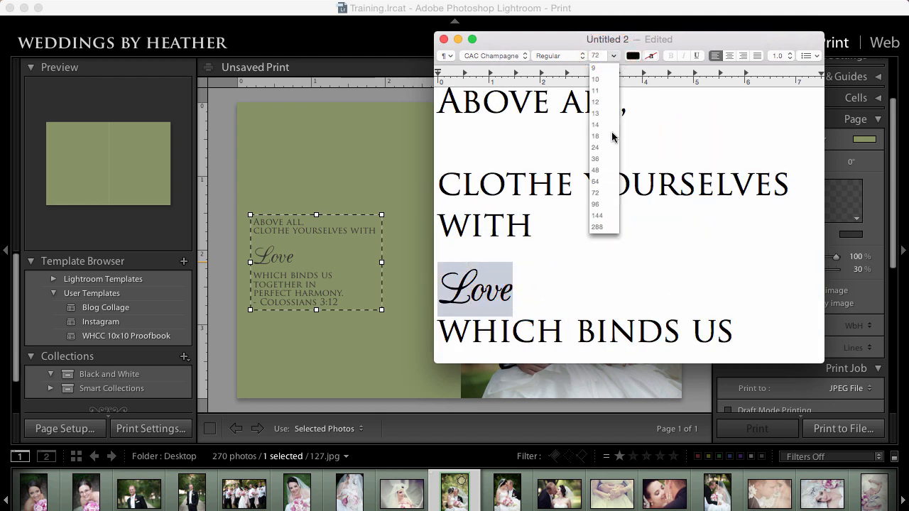
pyautogui.click(594, 170)
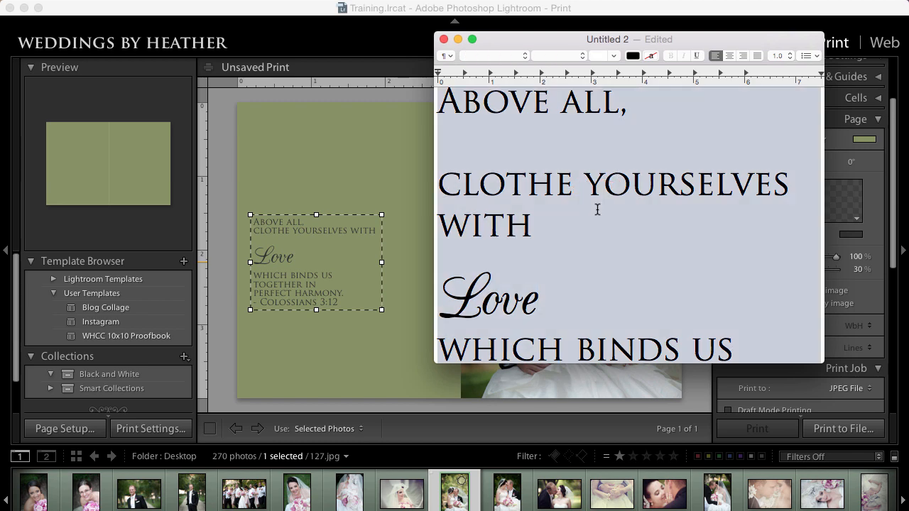
# Paste the multi-font quote into the identity plate and enlarge it across the green left half.
pyautogui.click(831, 218)
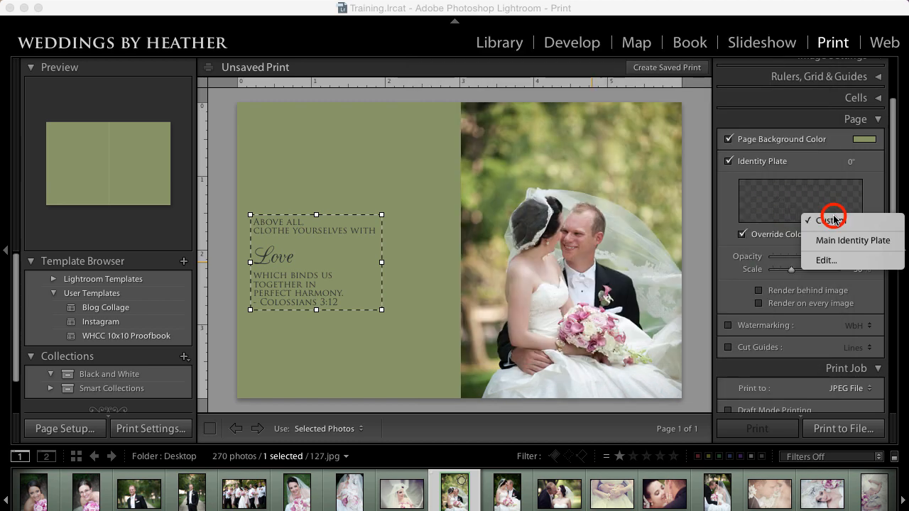
pyautogui.click(827, 260)
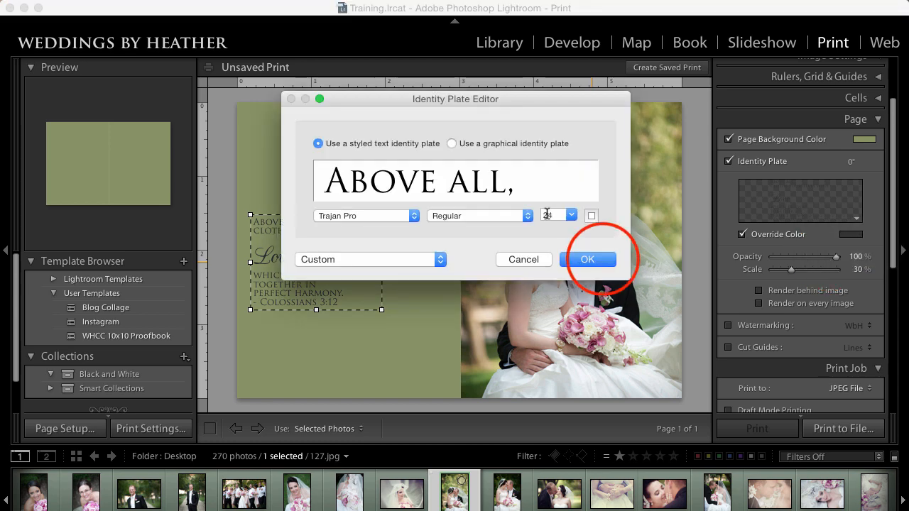
pyautogui.click(588, 258)
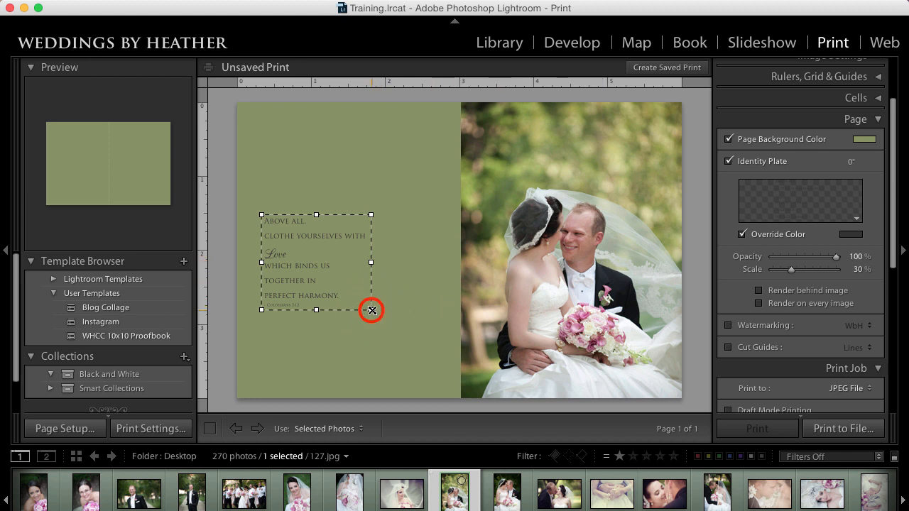
pyautogui.moveTo(371, 310); pyautogui.dragTo(451, 381)
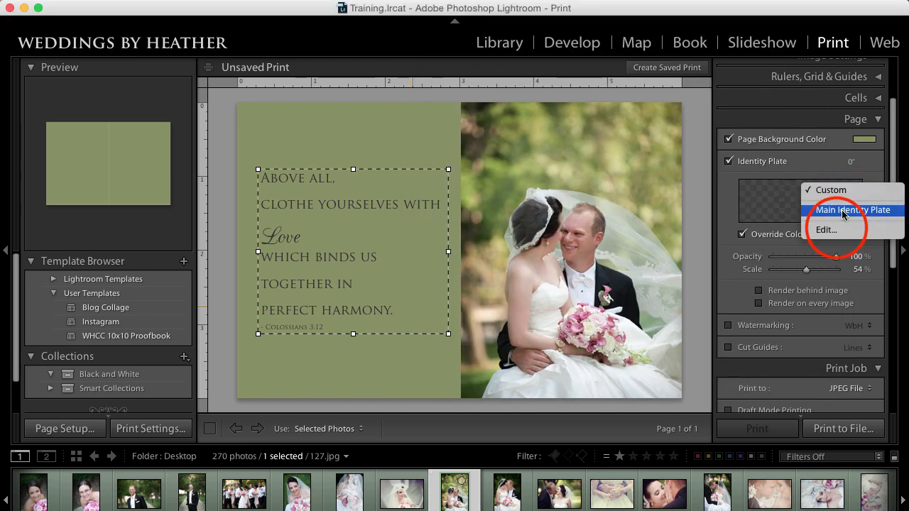
# Center-align the quote's lines within the identity plate and preview it on the page.
pyautogui.click(826, 228)
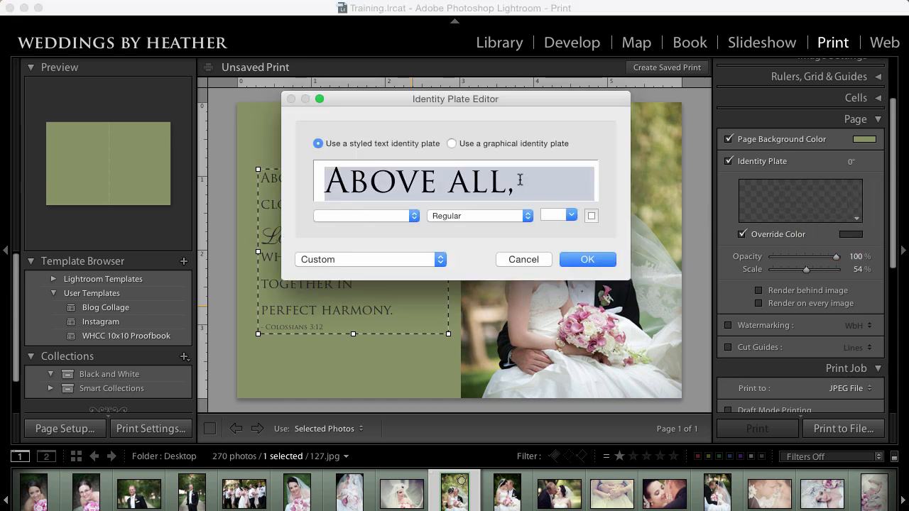
pyautogui.click(587, 258)
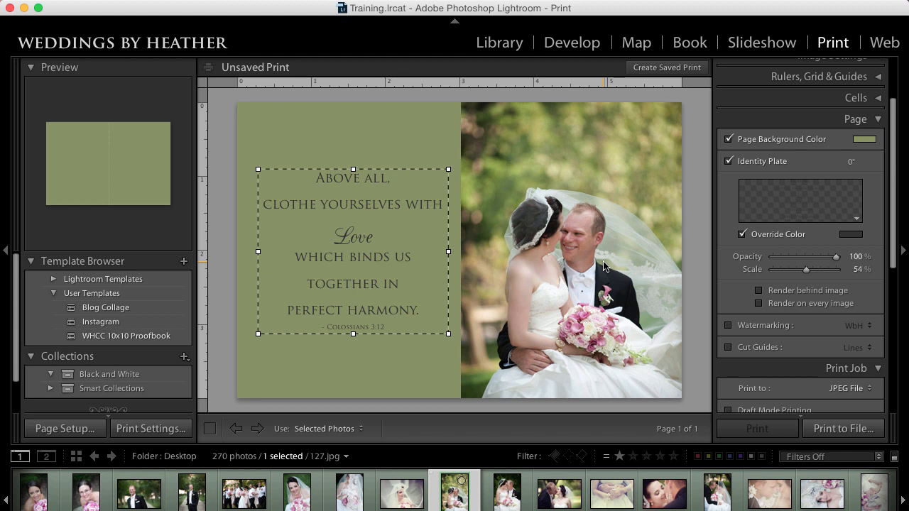
pyautogui.click(400, 139)
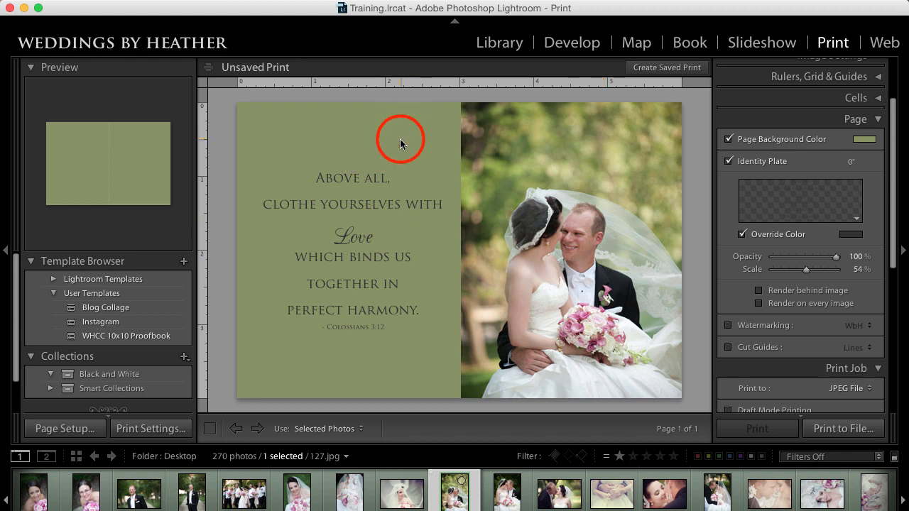
pyautogui.moveTo(364, 256)
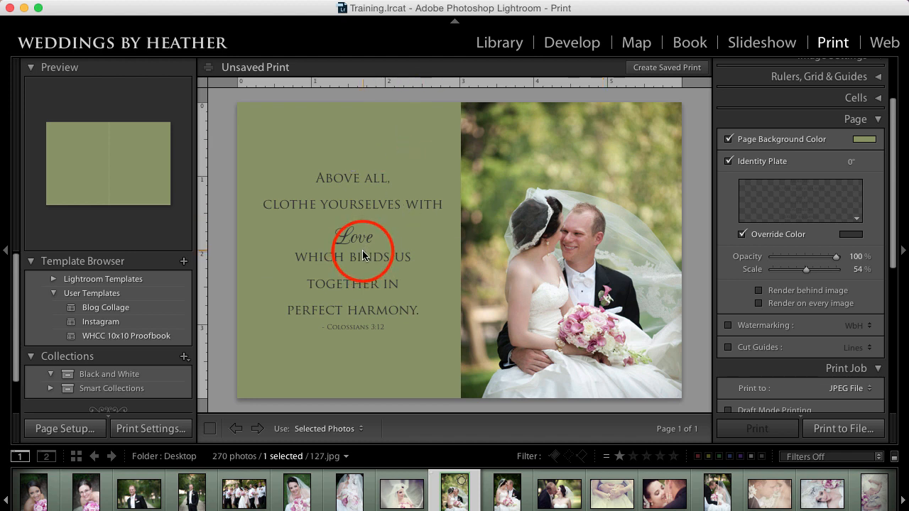
pyautogui.click(352, 250)
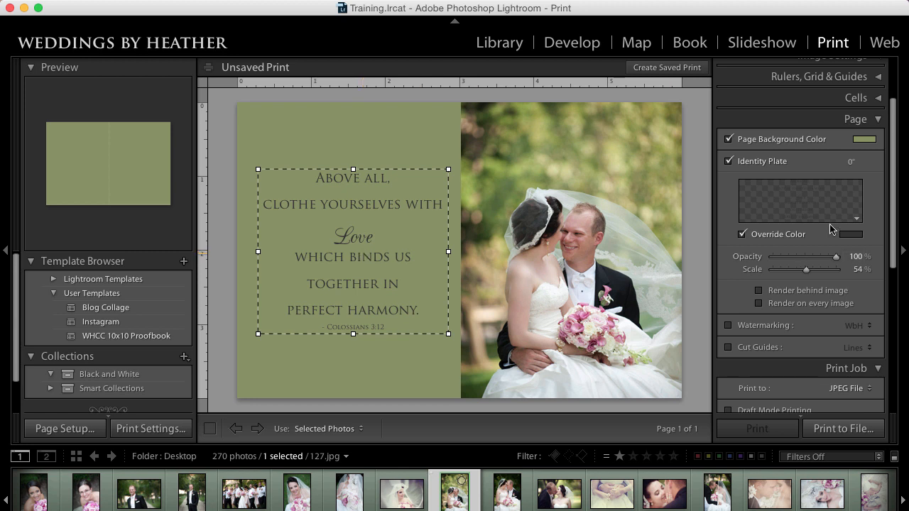
# Enlarge the quote plate slightly to 57% scale and preview the page deselected.
pyautogui.doubleClick(801, 200)
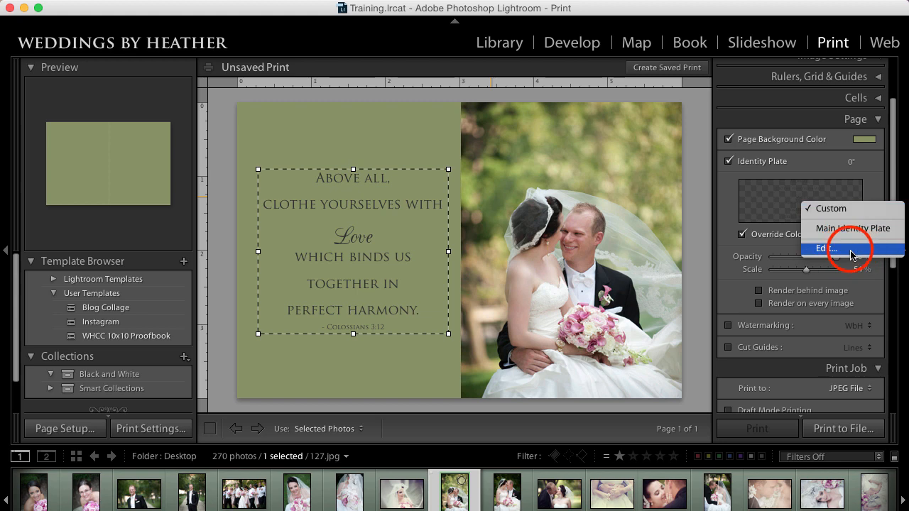
pyautogui.click(829, 247)
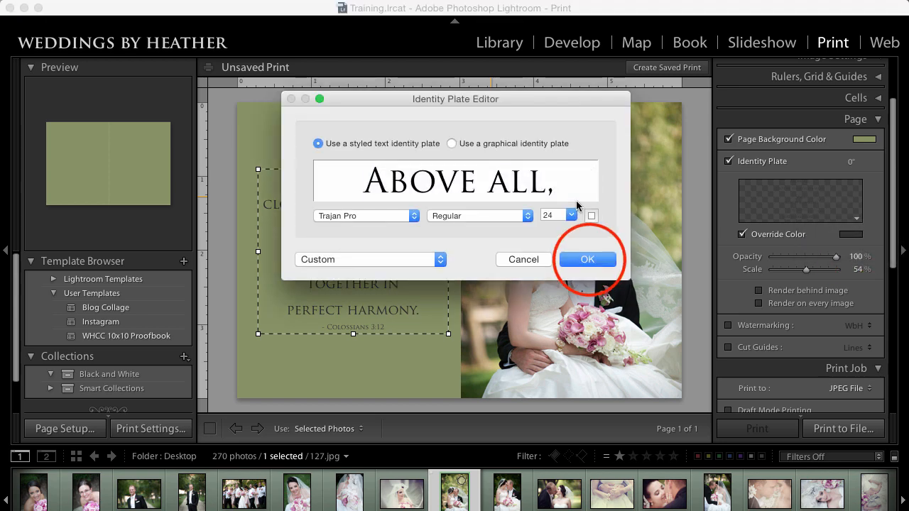
pyautogui.click(586, 259)
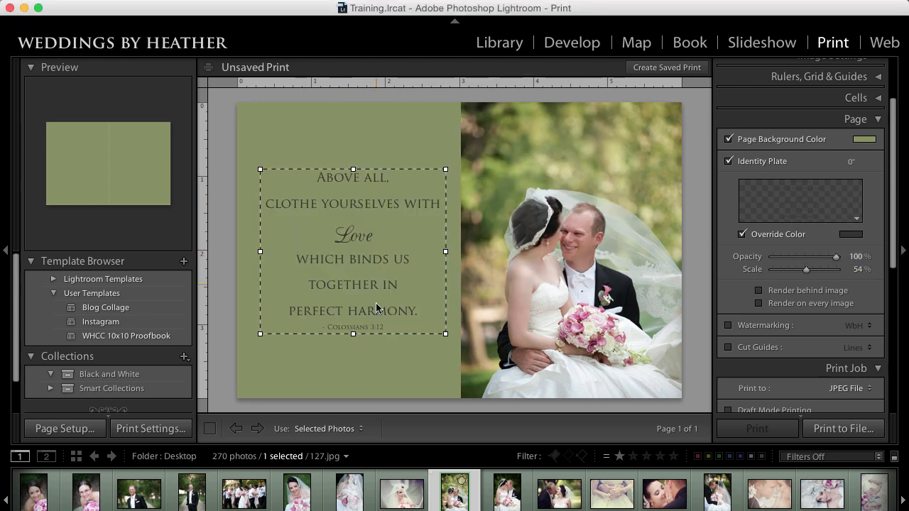
pyautogui.click(357, 301)
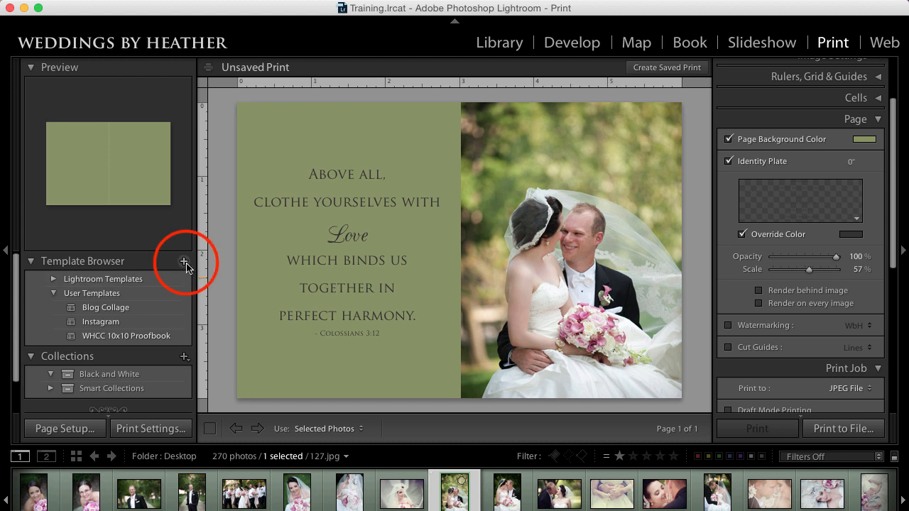
# Save the layout as a new user template named Love Collage.
pyautogui.click(184, 262)
pyautogui.write('Love Collage')
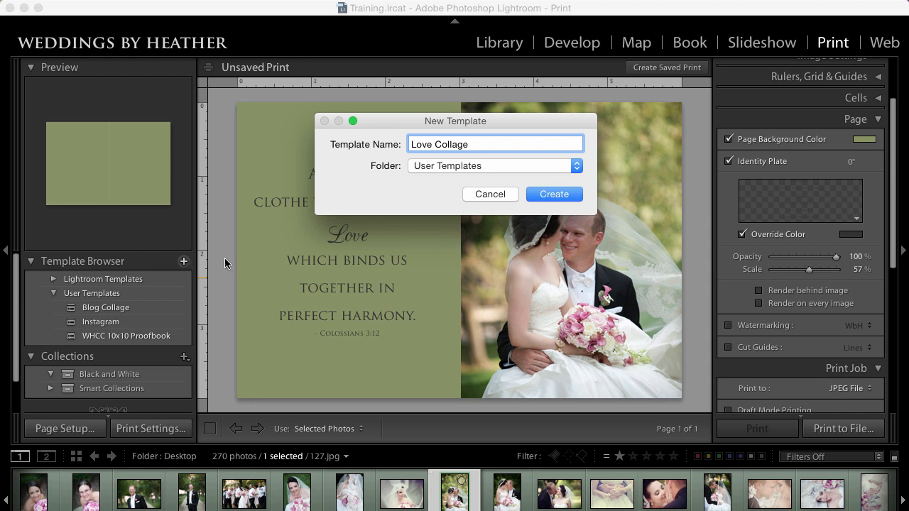
pyautogui.click(553, 193)
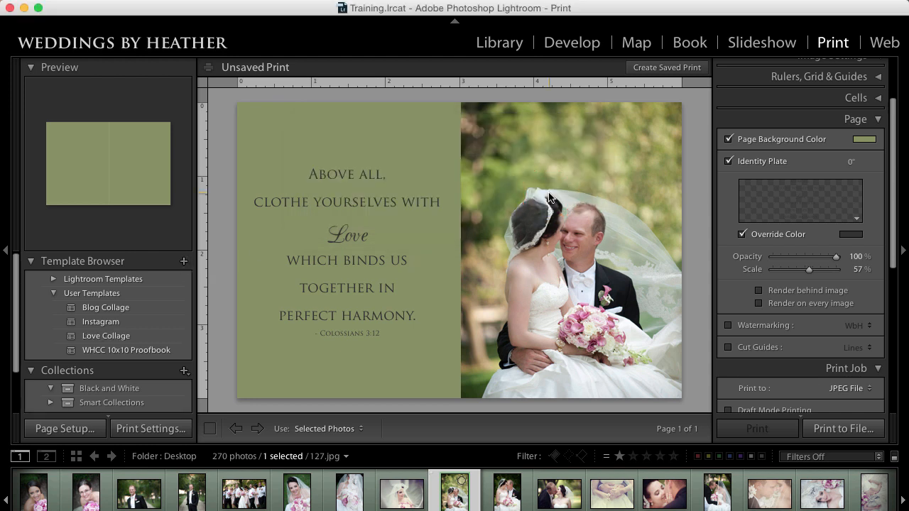
pyautogui.moveTo(844, 428)
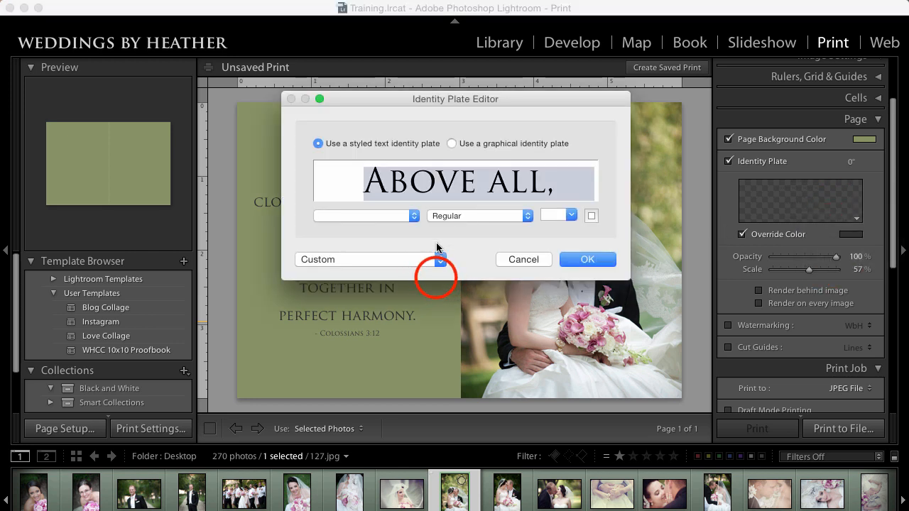
# Save the quote identity plate under the new name 'Love Verse'.
pyautogui.click(438, 258)
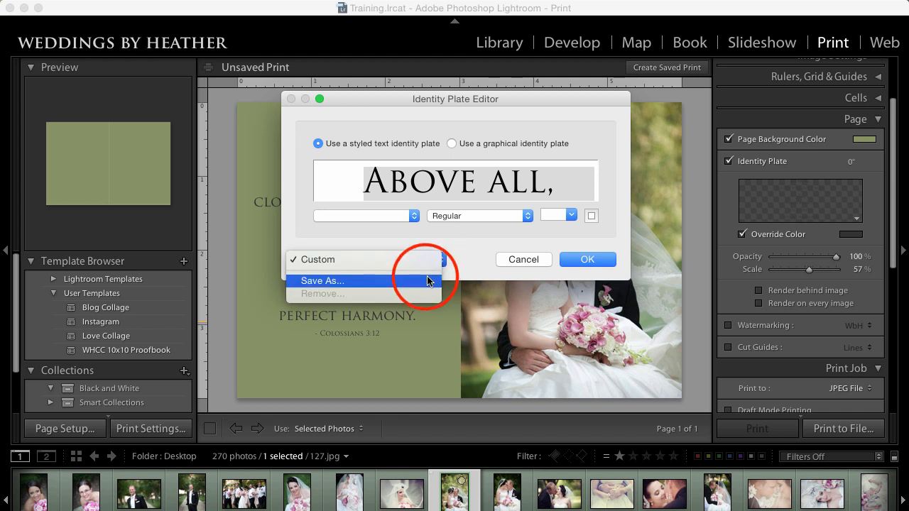
pyautogui.click(321, 279)
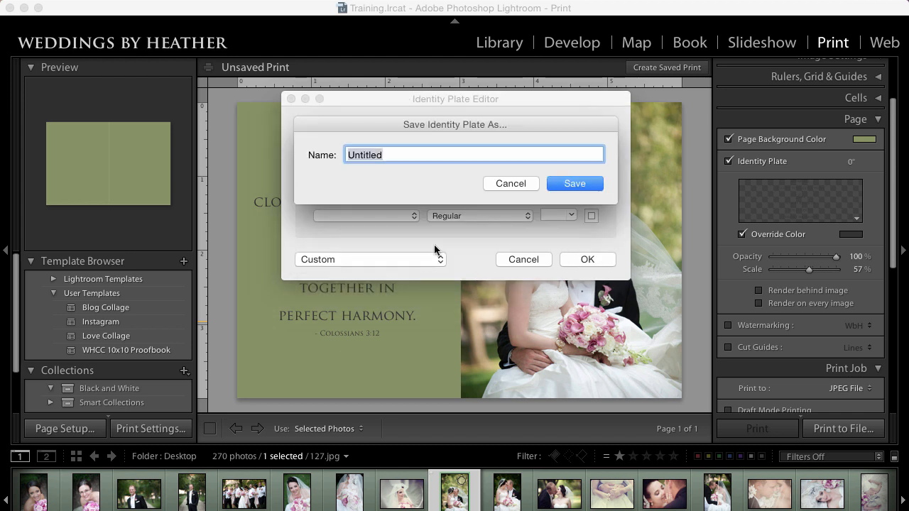
pyautogui.write('L')
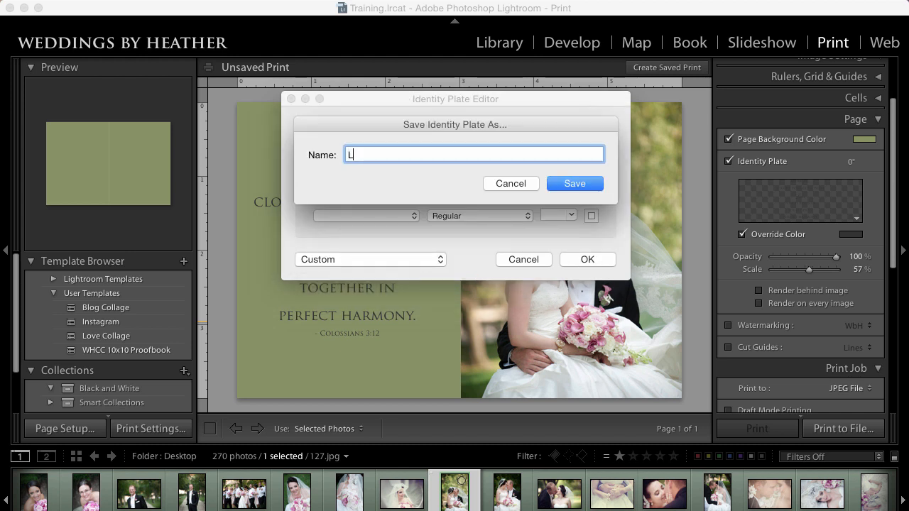
pyautogui.click(574, 183)
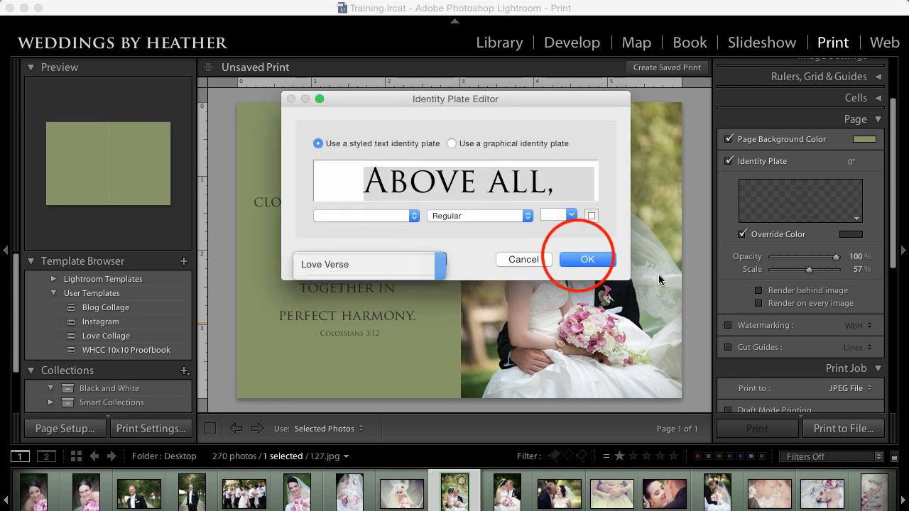
# Apply Love Verse, then reopen the editor to confirm it is listed.
pyautogui.click(586, 258)
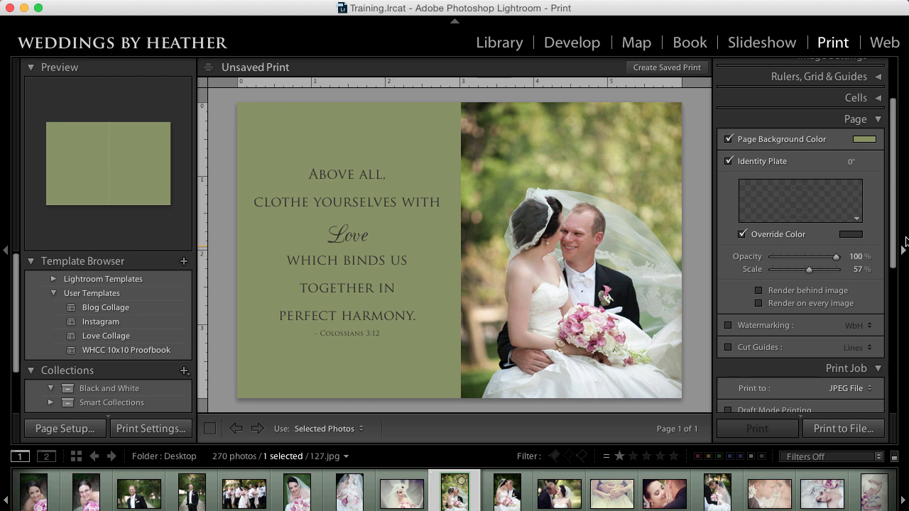
pyautogui.moveTo(880, 233)
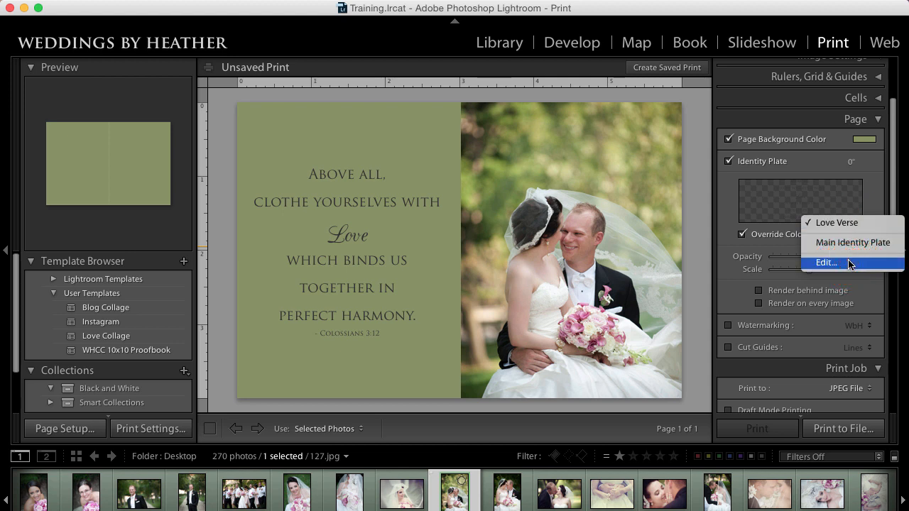
pyautogui.click(826, 261)
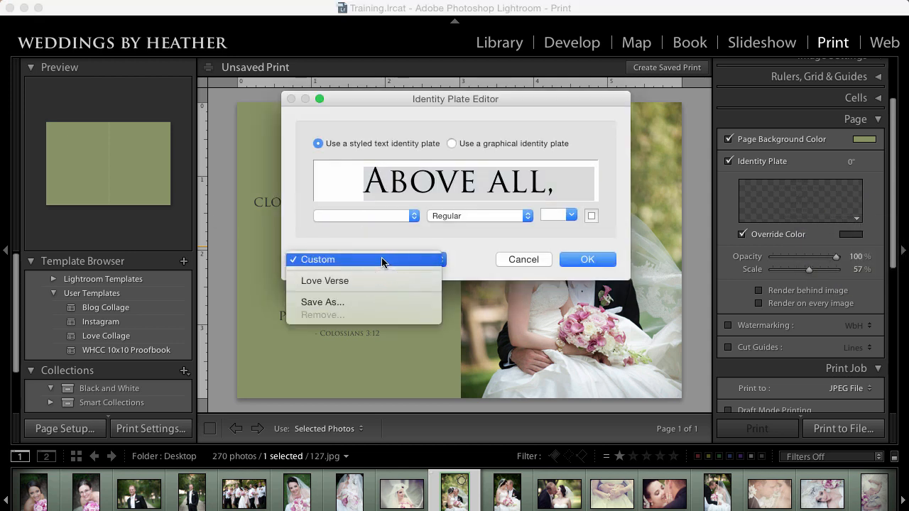